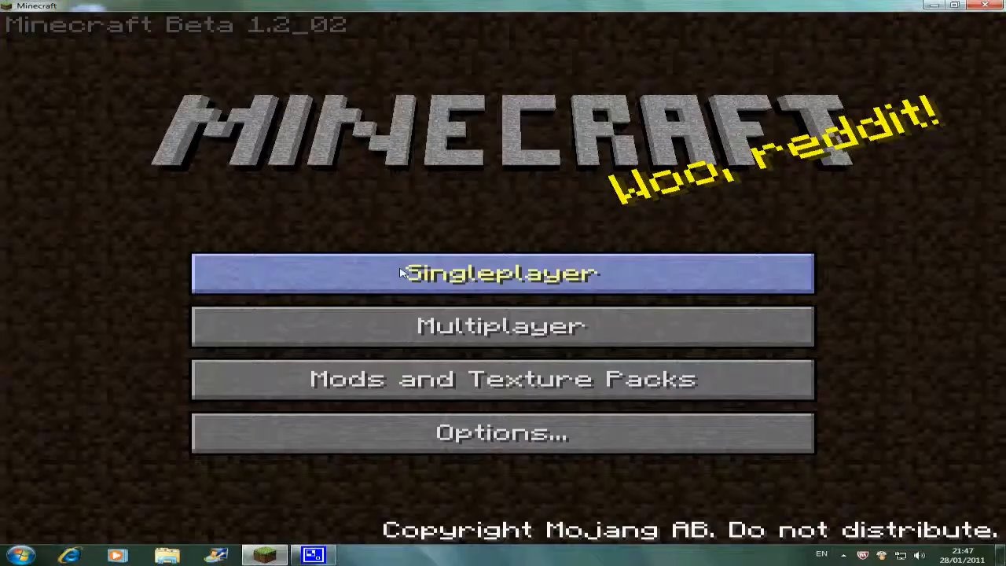
Load a singleplayer world, walk to the nether-portal warning sign, and pause to the Game menu.
click(502, 273)
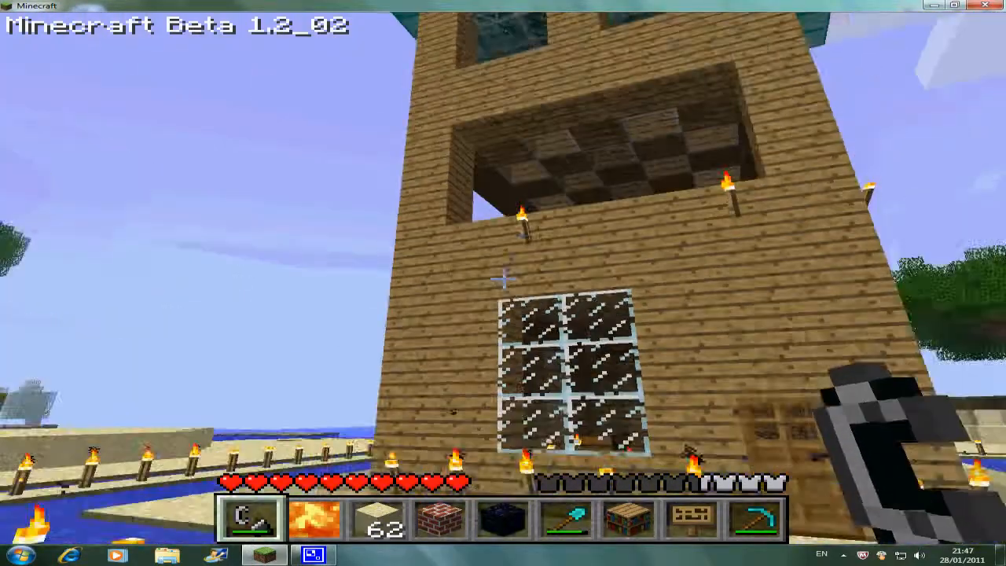
mouse_move(503, 283)
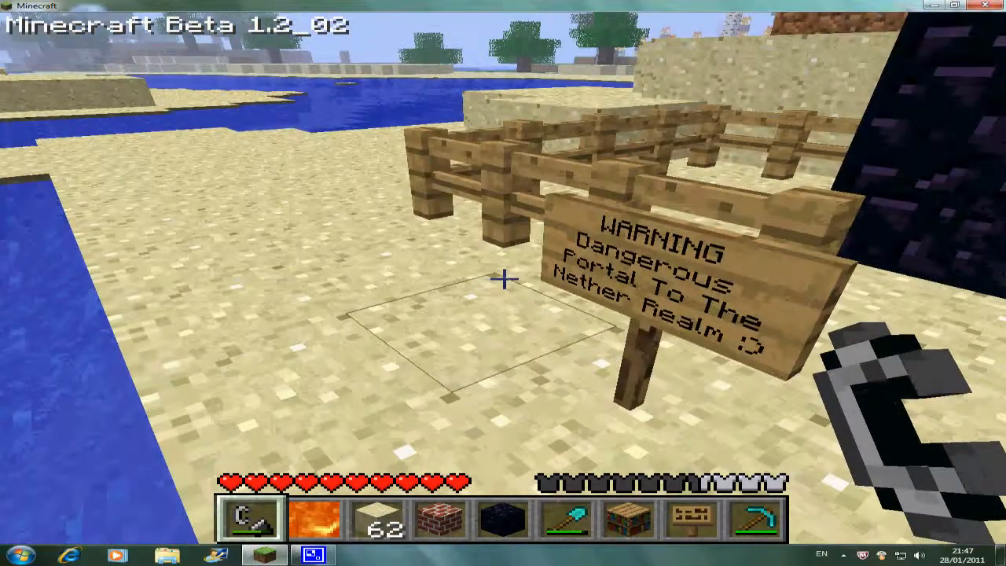
key(Escape)
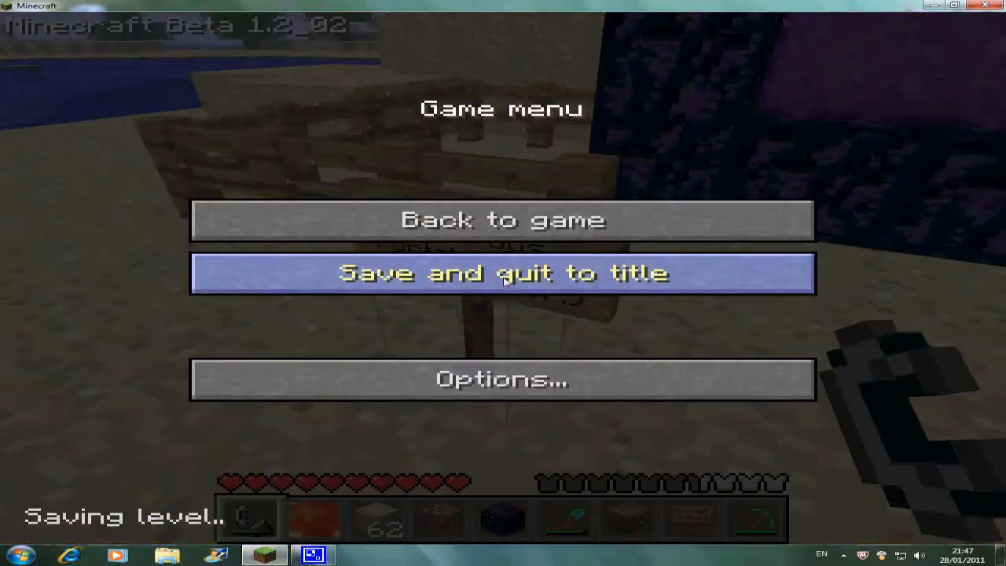
Save and quit to title, then download the MCEdit Alpha 78 Windows zip file.
click(503, 273)
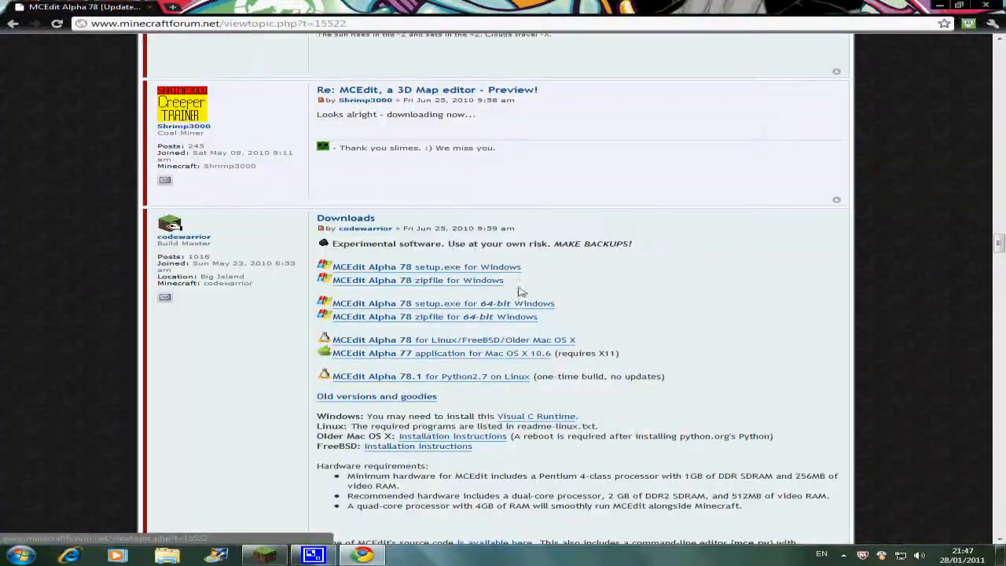
click(417, 280)
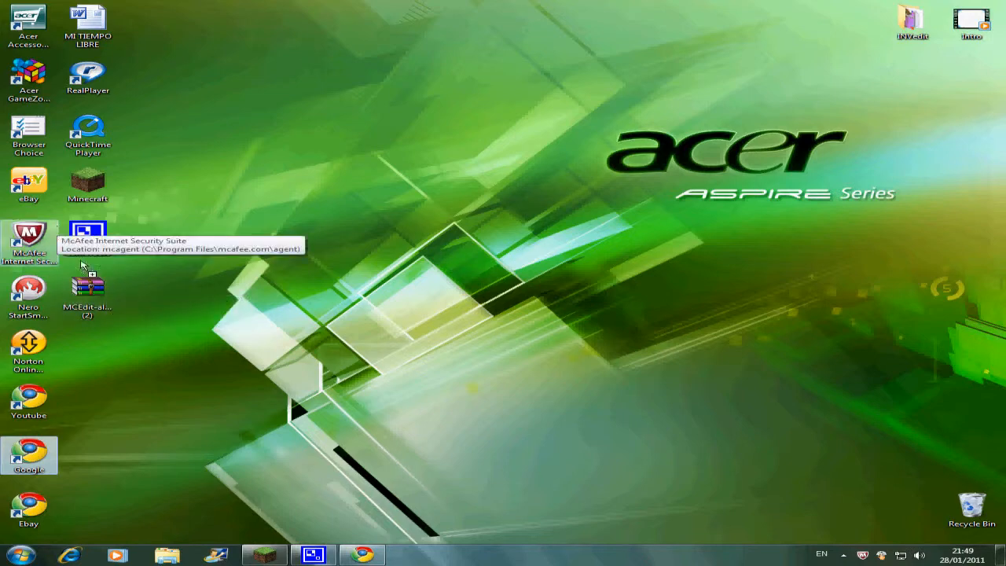
Extract the downloaded MCEdit archive onto the desktop with Extract Here.
right_click(87, 287)
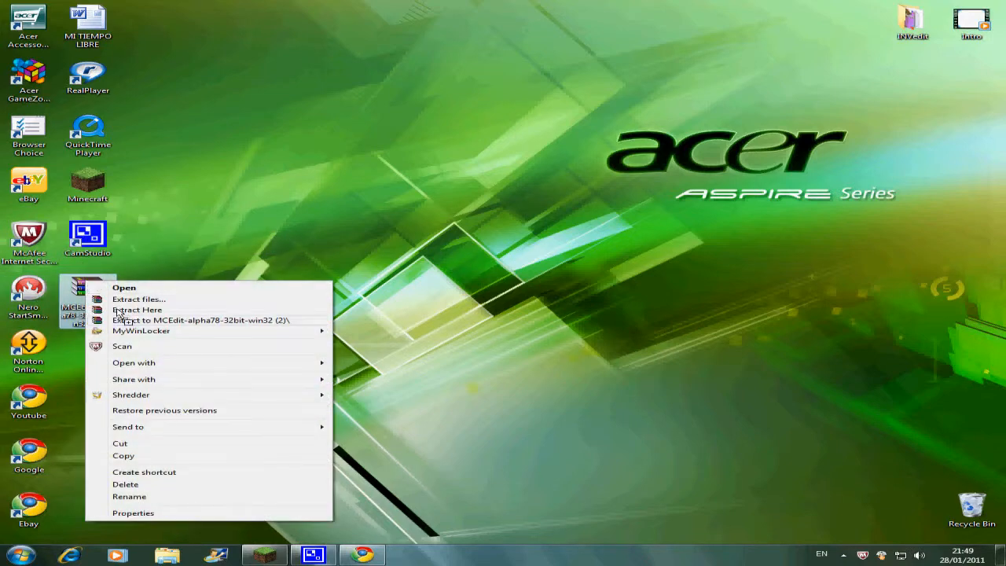
click(136, 310)
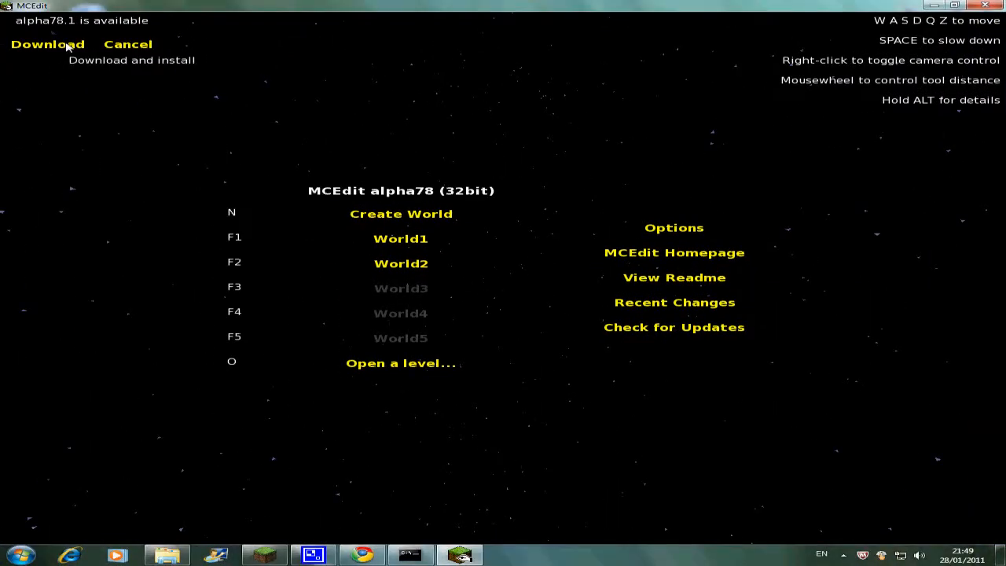
Install the alpha78.1 update and dismiss the restart notice.
click(45, 44)
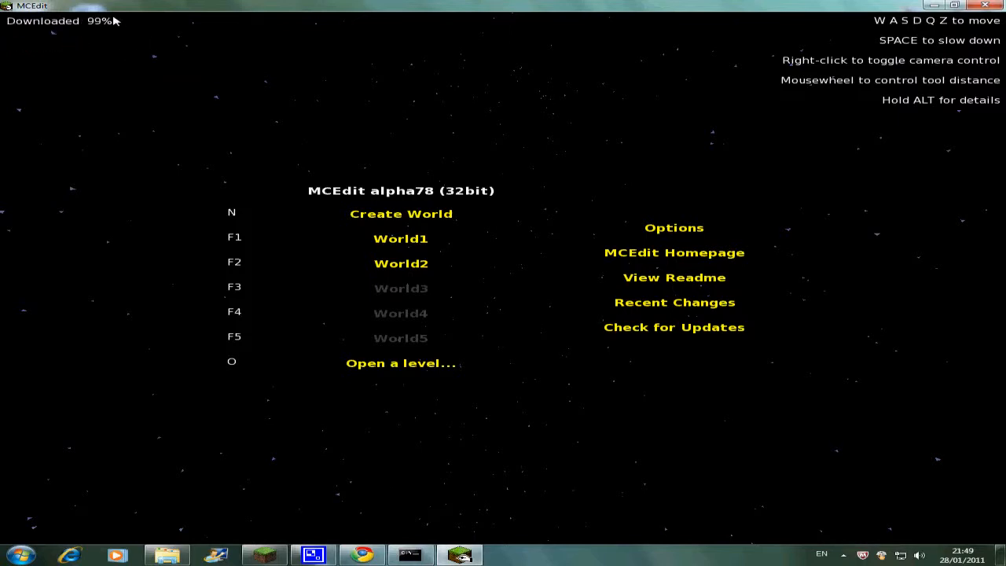
mouse_move(134, 63)
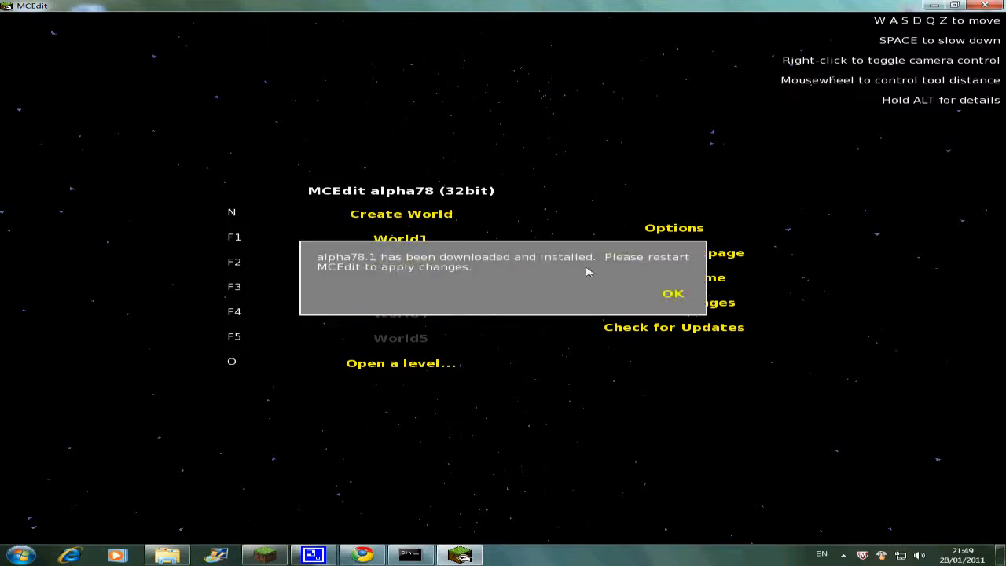
click(673, 293)
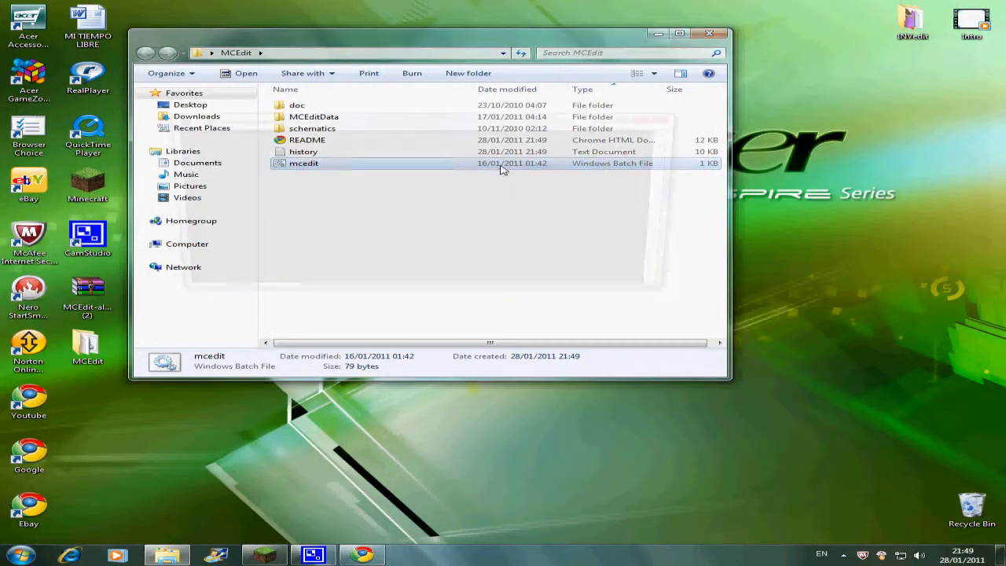
Relaunch MCEdit by running the mcedit batch file in its folder.
double_click(304, 163)
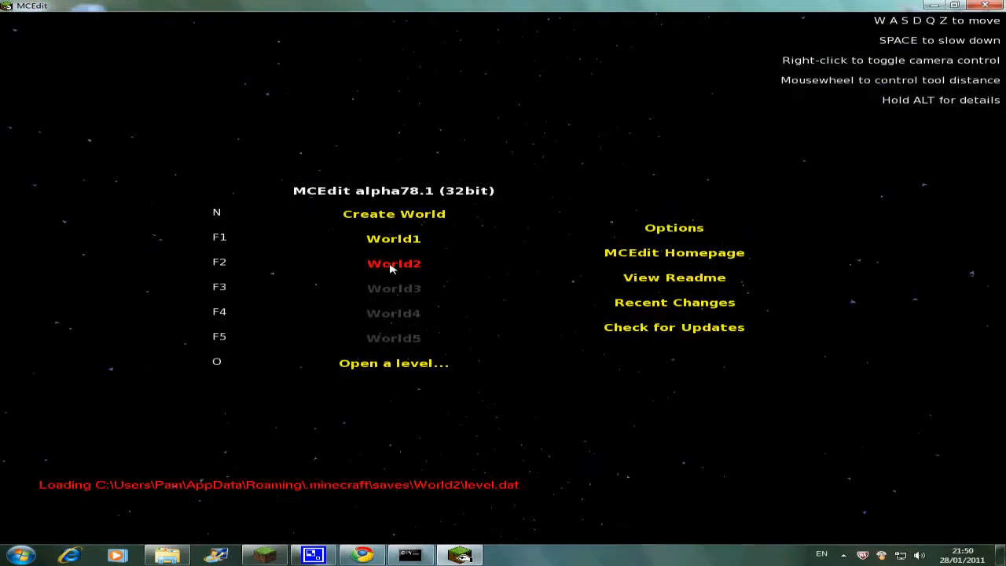
Open World2 from the MCEdit start screen to reach its underground terrain.
click(393, 263)
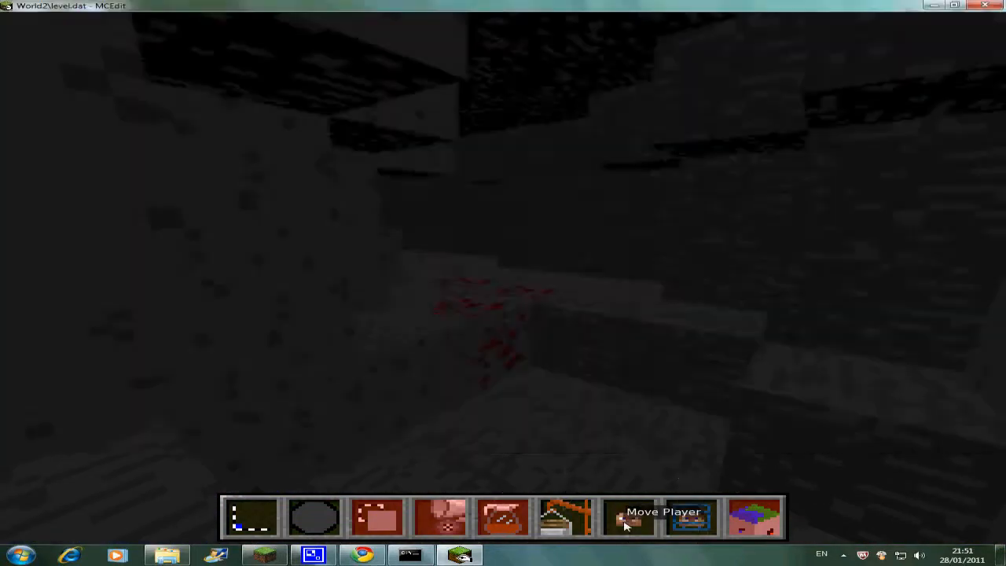
Relocate the player beside the redstone ore with Move Player and save World2.
click(628, 519)
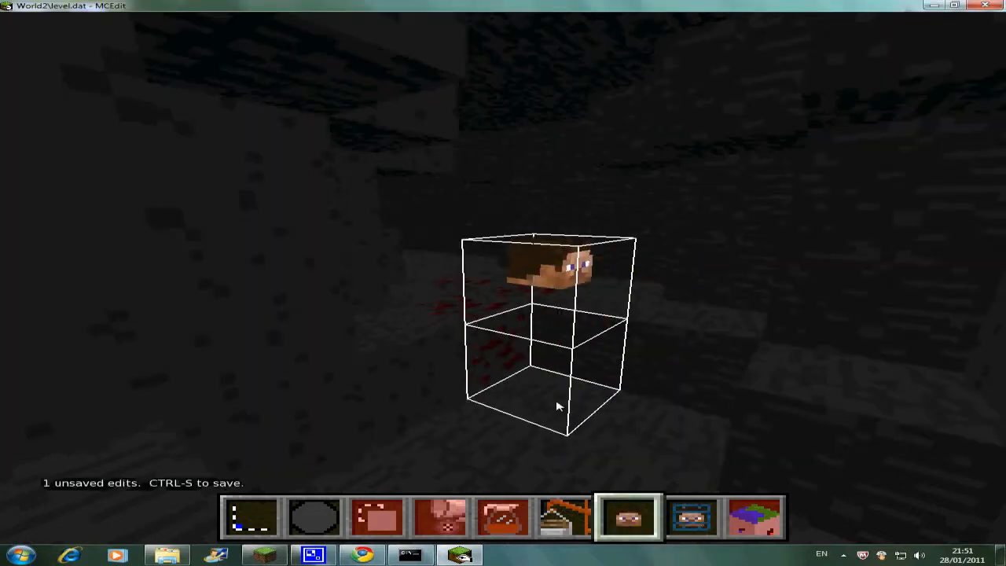
key(Escape)
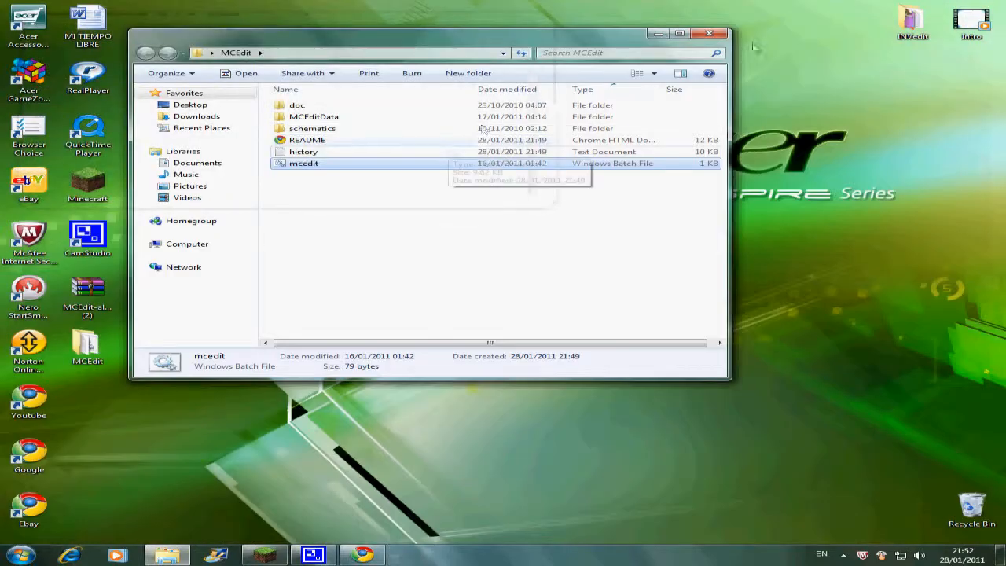
Load World 2 in Minecraft, switch to torches then pickaxe, and open the inventory.
click(712, 30)
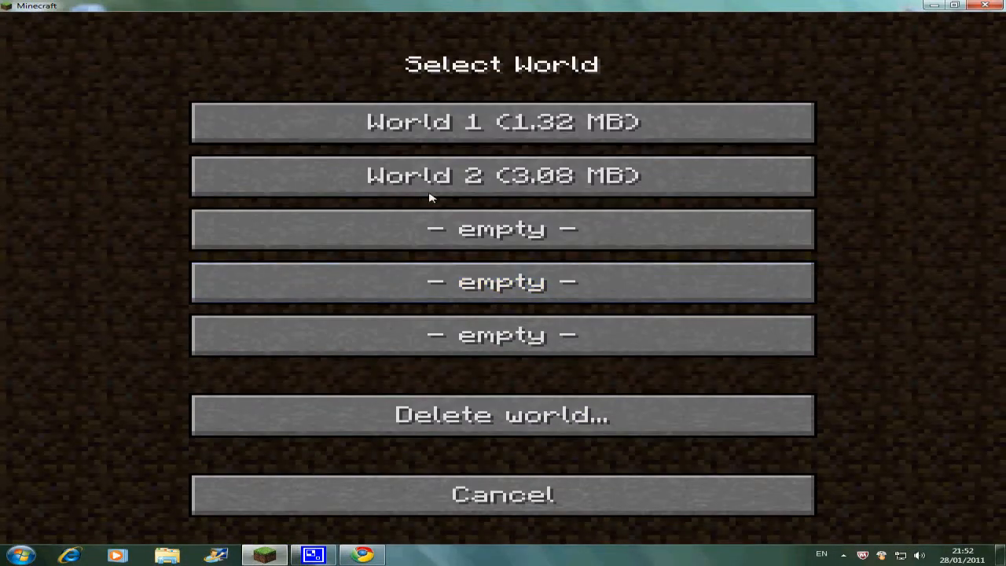
click(503, 175)
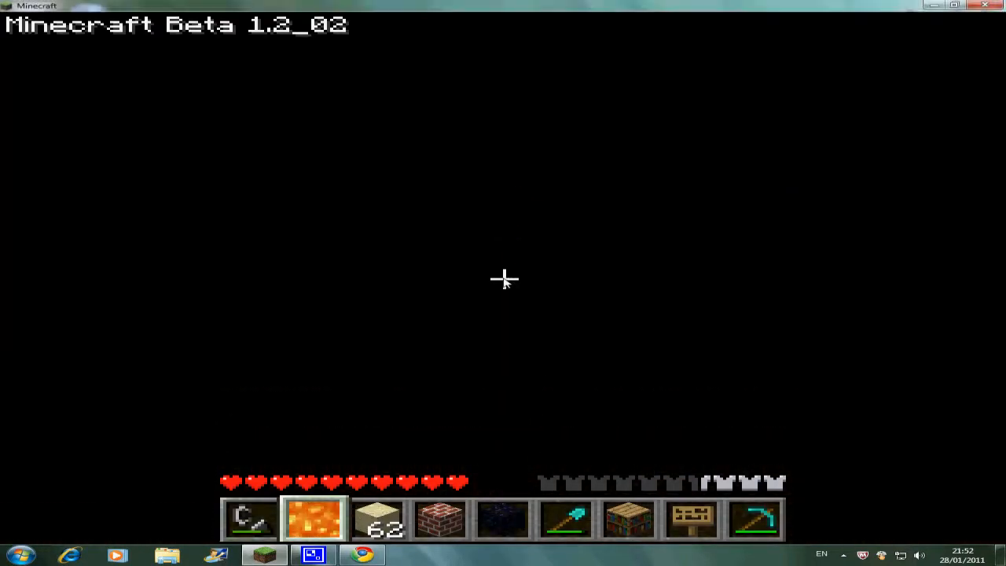
key(e)
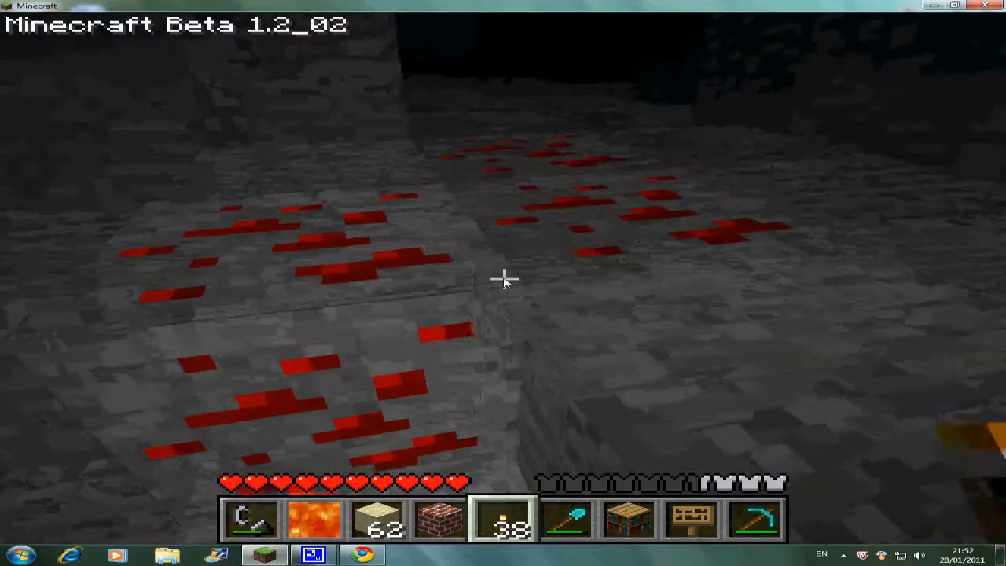
key(9)
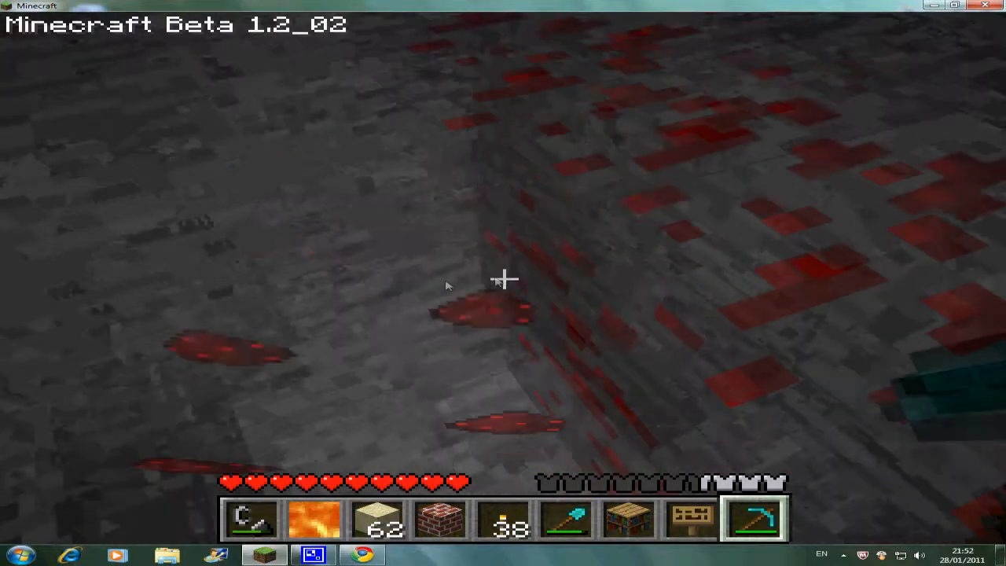
key(e)
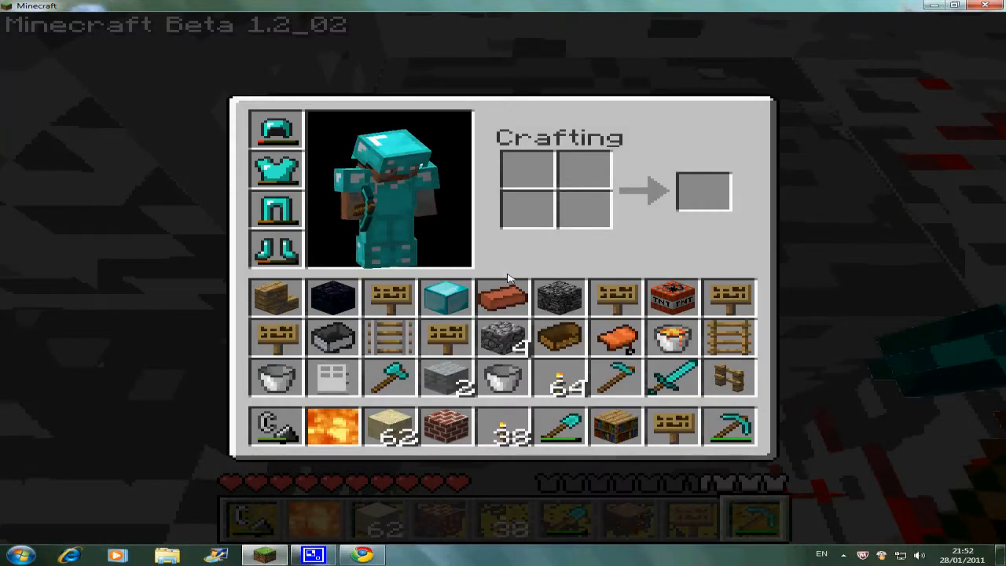